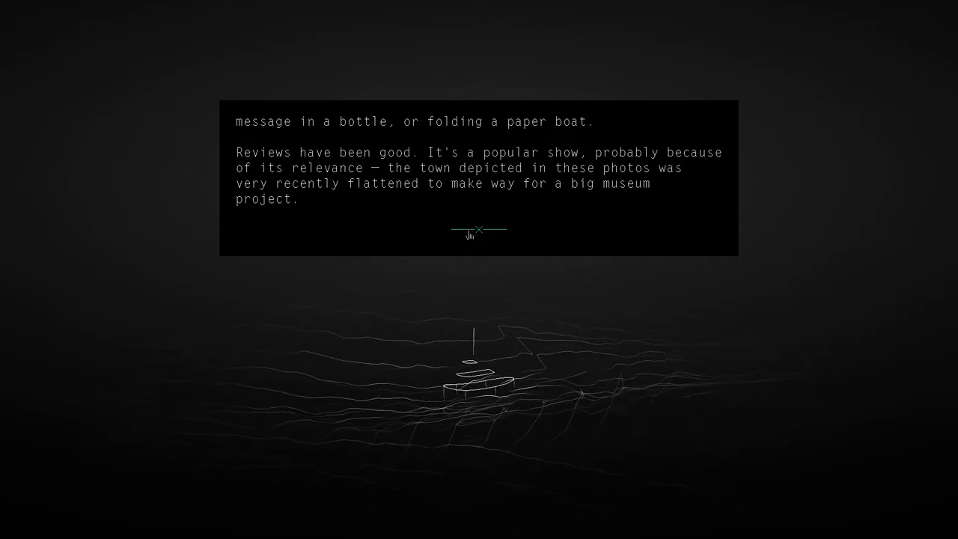
# Advance the narration until Cate names the find as angel wings mushrooms.
pyautogui.click(482, 227)
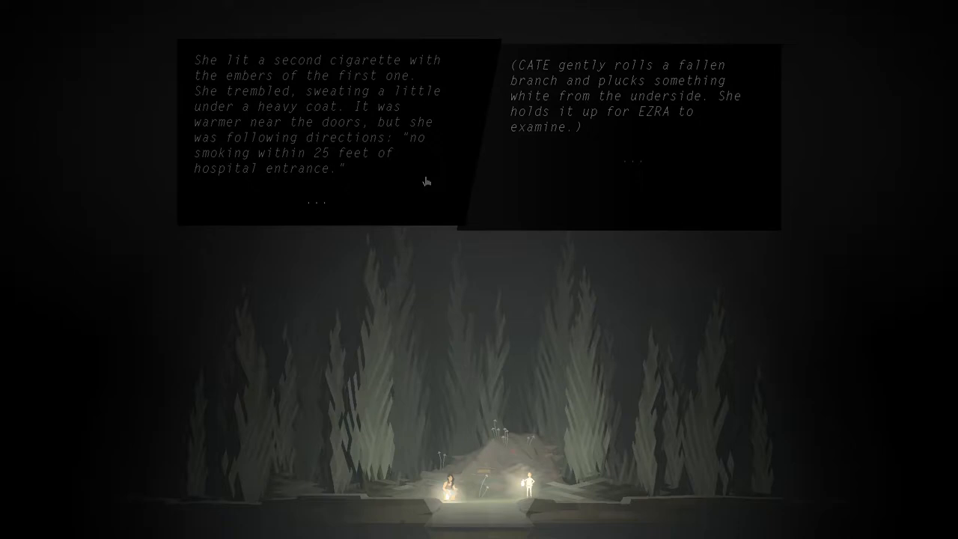
pyautogui.moveTo(415, 177)
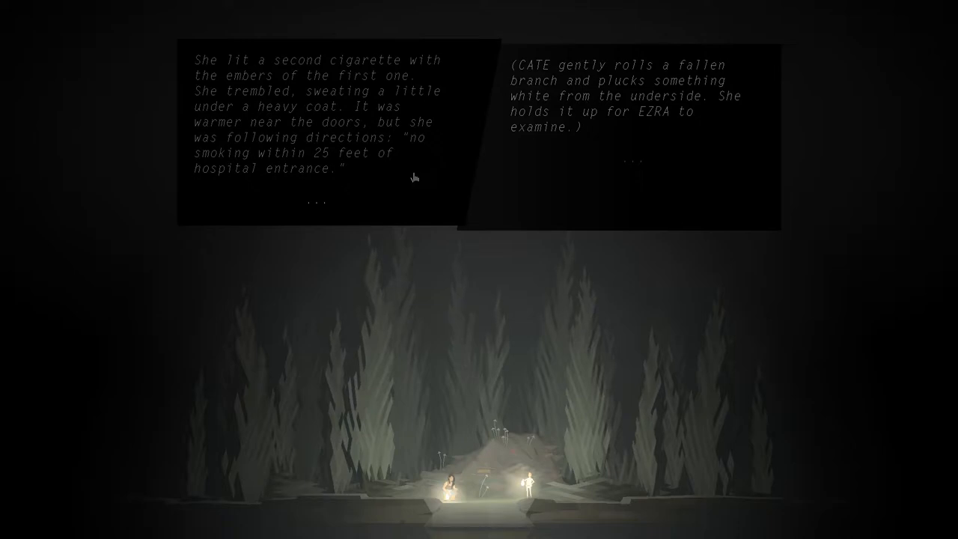
pyautogui.moveTo(387, 174)
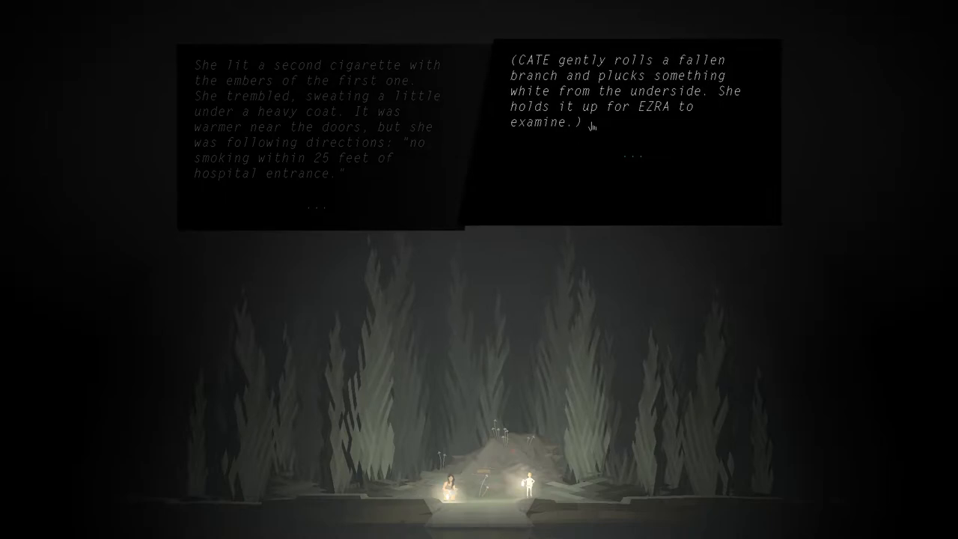
pyautogui.moveTo(627, 204)
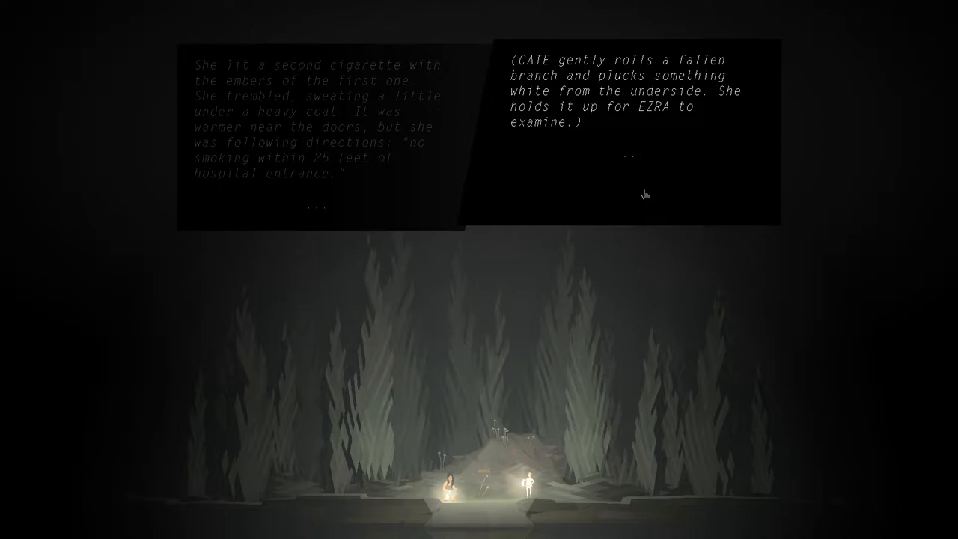
pyautogui.moveTo(580, 192)
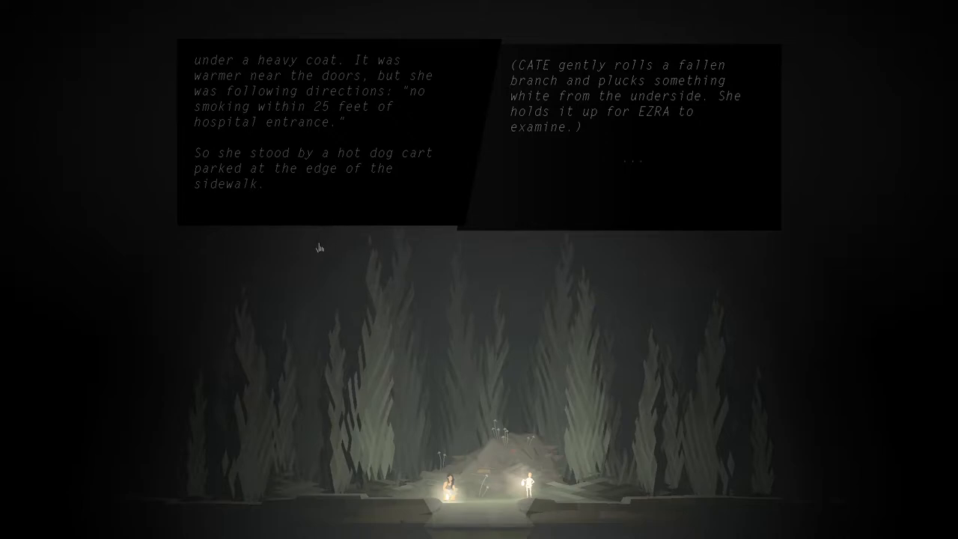
pyautogui.moveTo(278, 192)
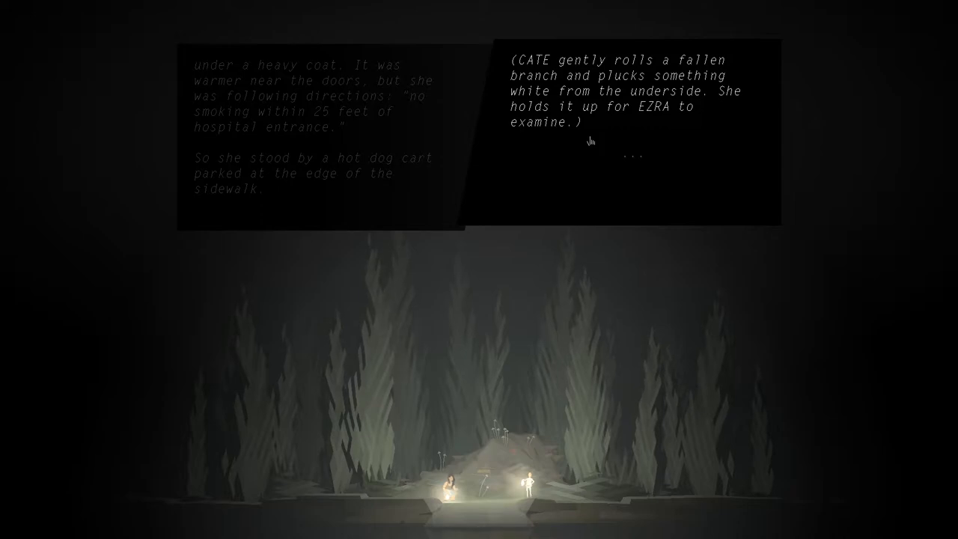
pyautogui.moveTo(687, 190)
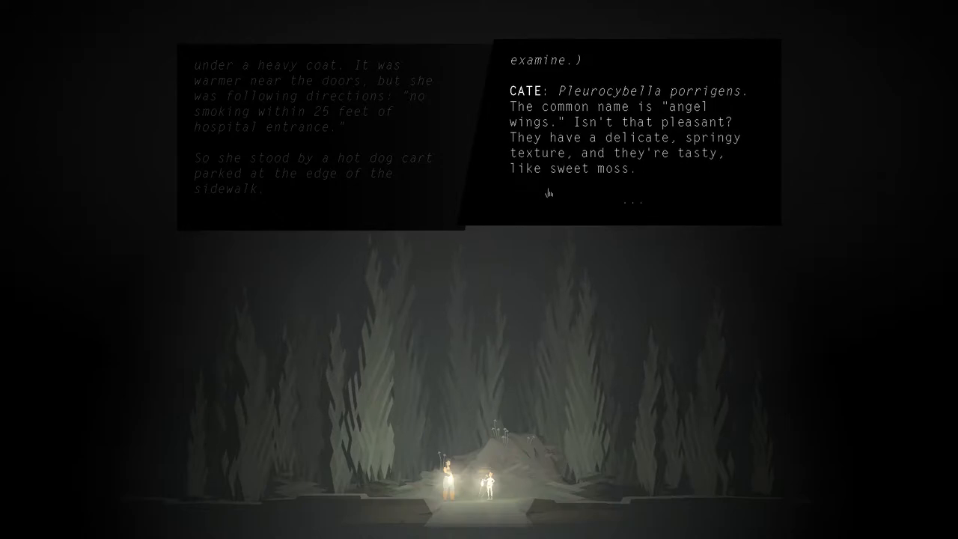
pyautogui.moveTo(549, 187)
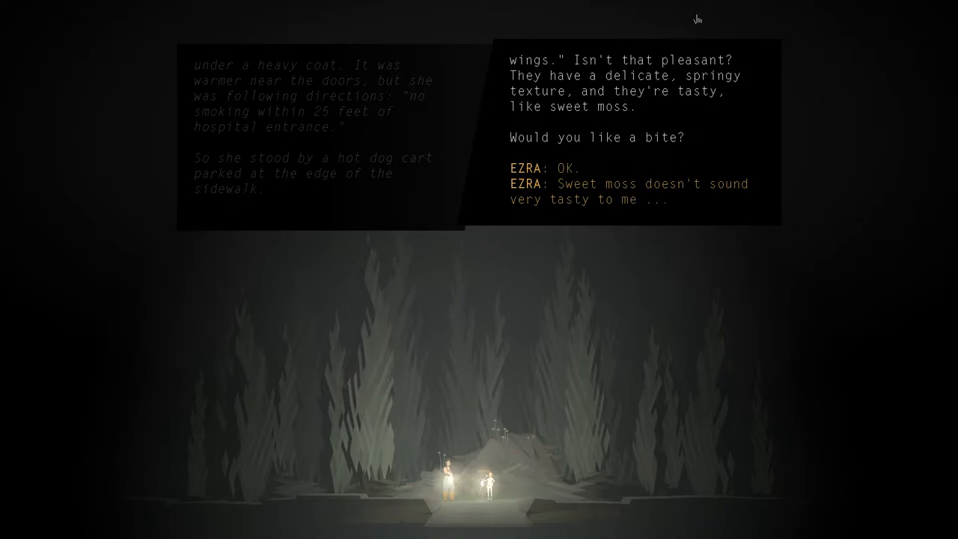
pyautogui.moveTo(565, 167)
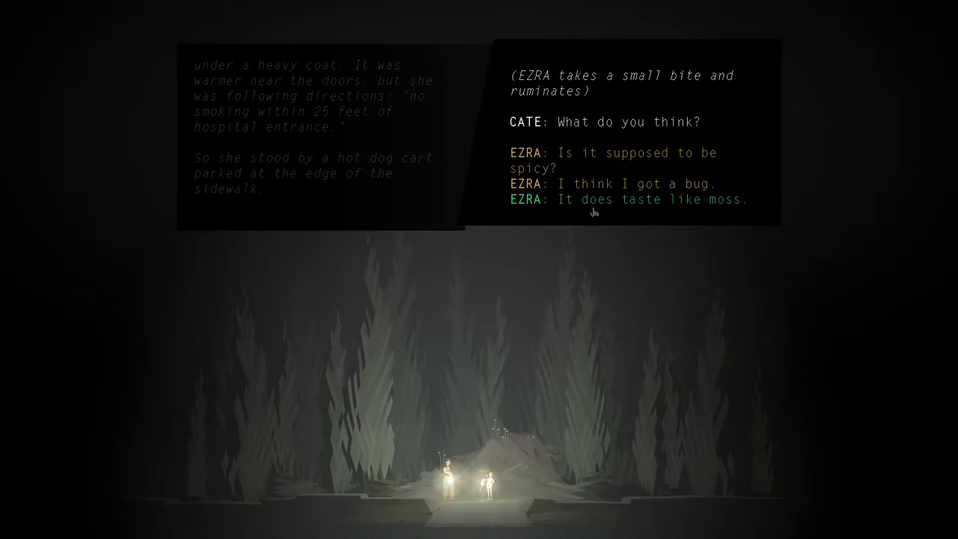
pyautogui.moveTo(643, 208)
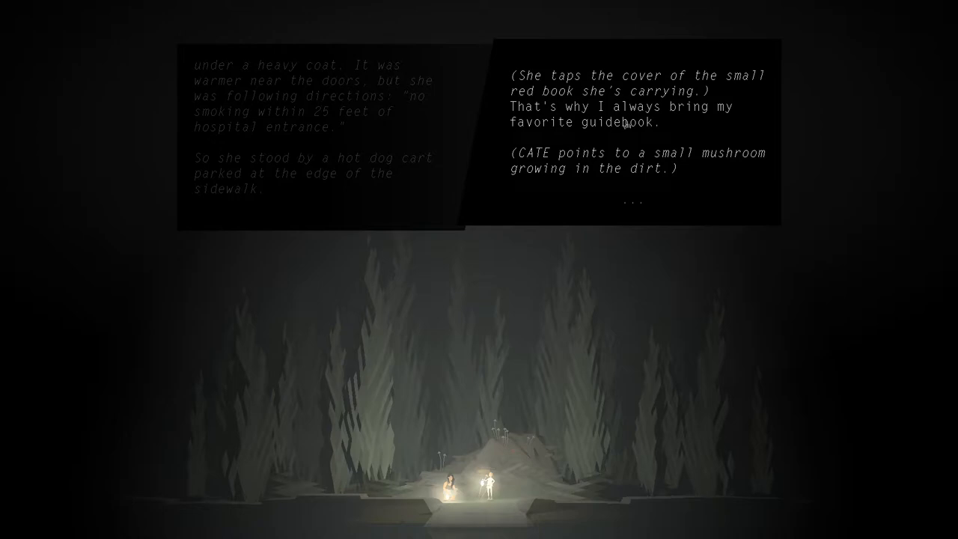
pyautogui.moveTo(634, 150)
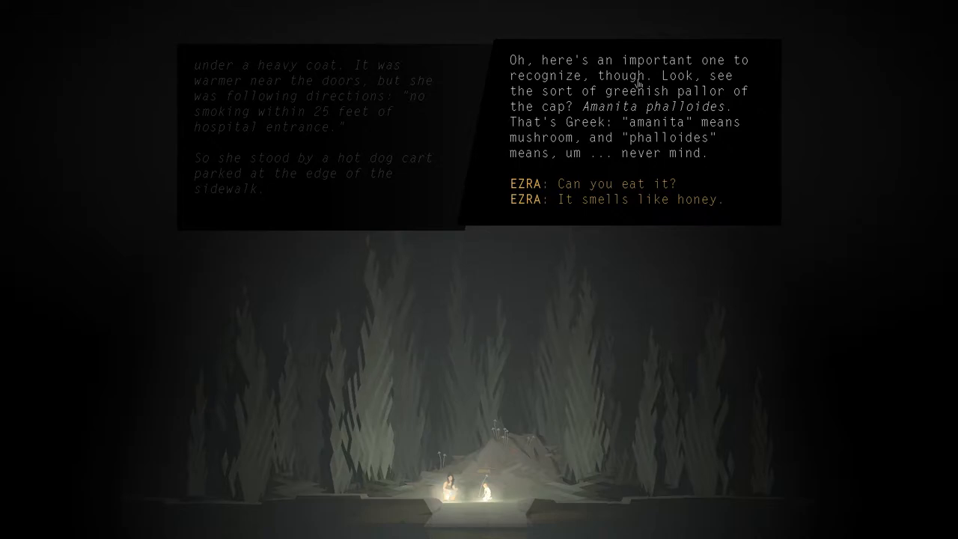
pyautogui.moveTo(614, 90)
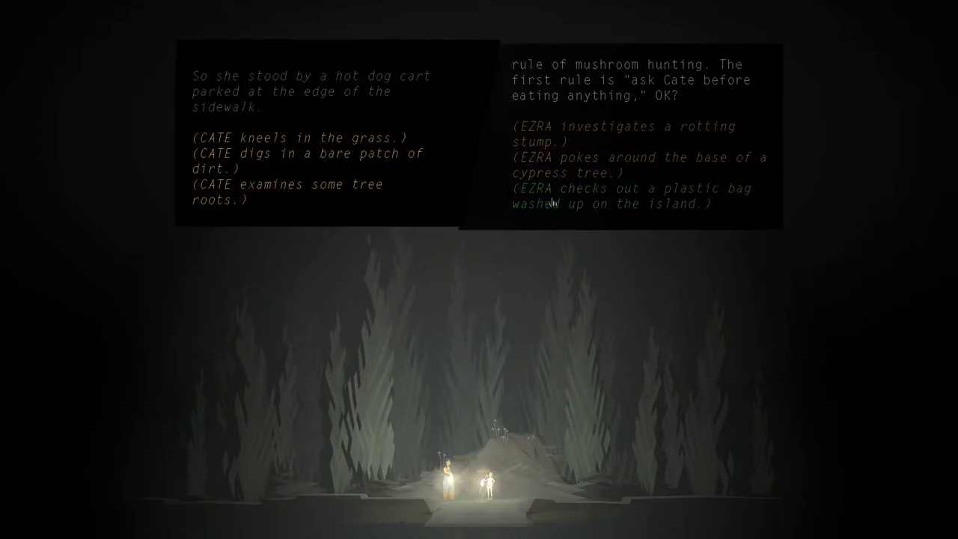
pyautogui.moveTo(284, 137)
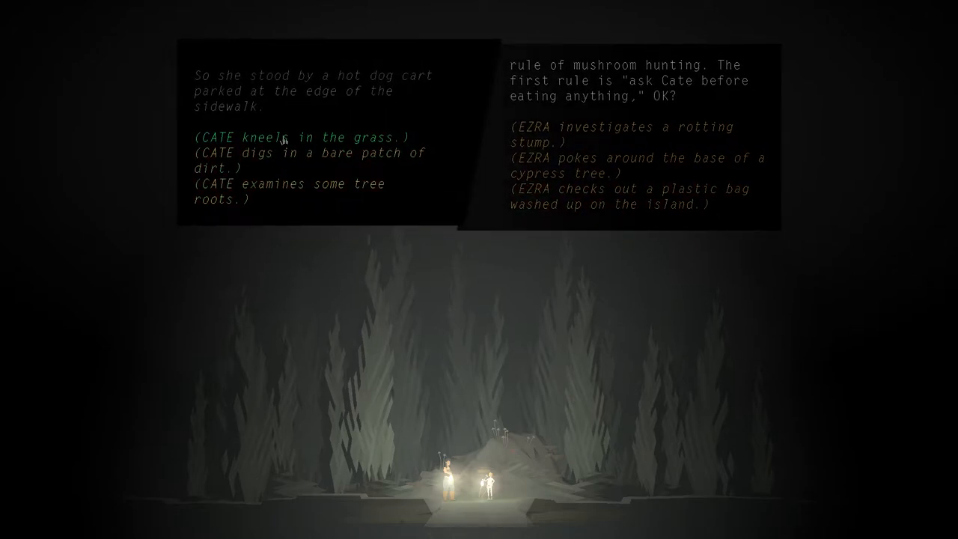
pyautogui.moveTo(321, 101)
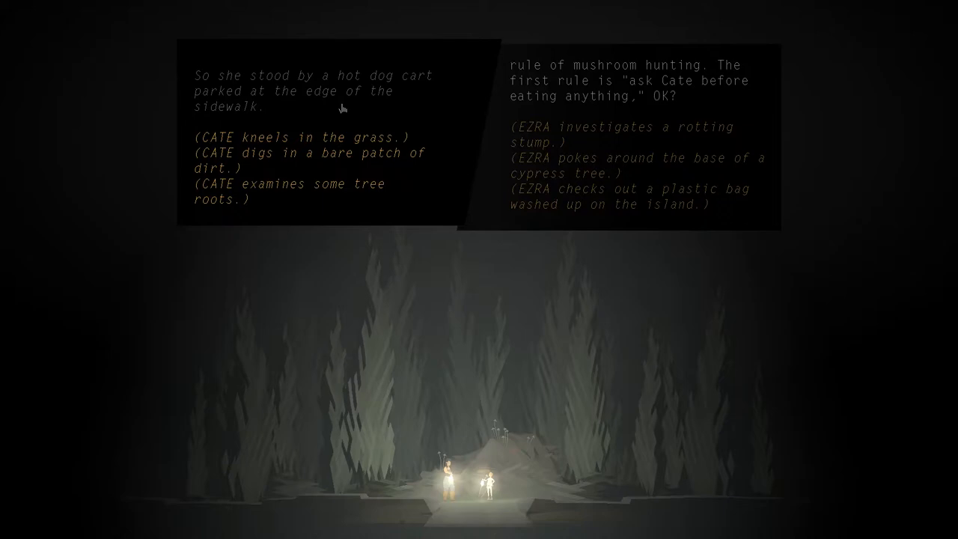
pyautogui.moveTo(297, 118)
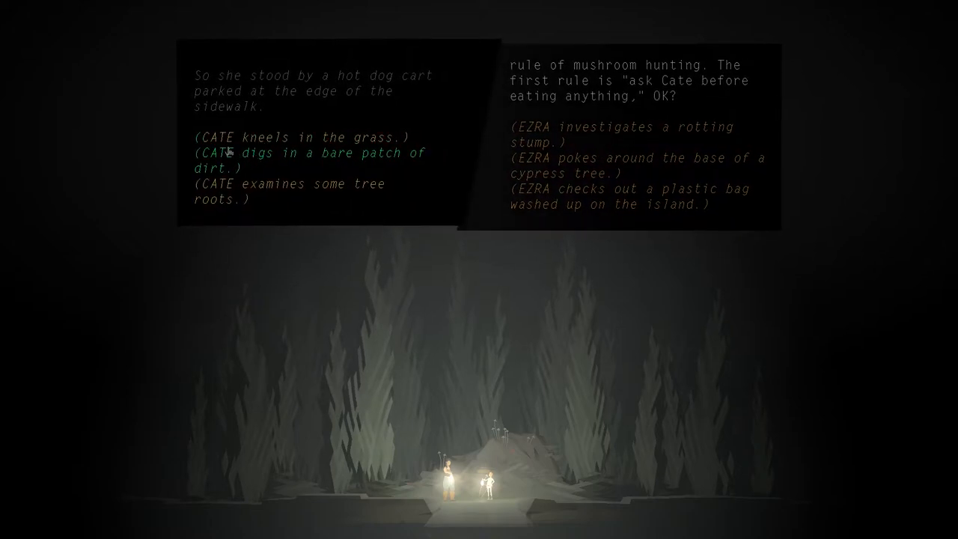
pyautogui.moveTo(299, 158)
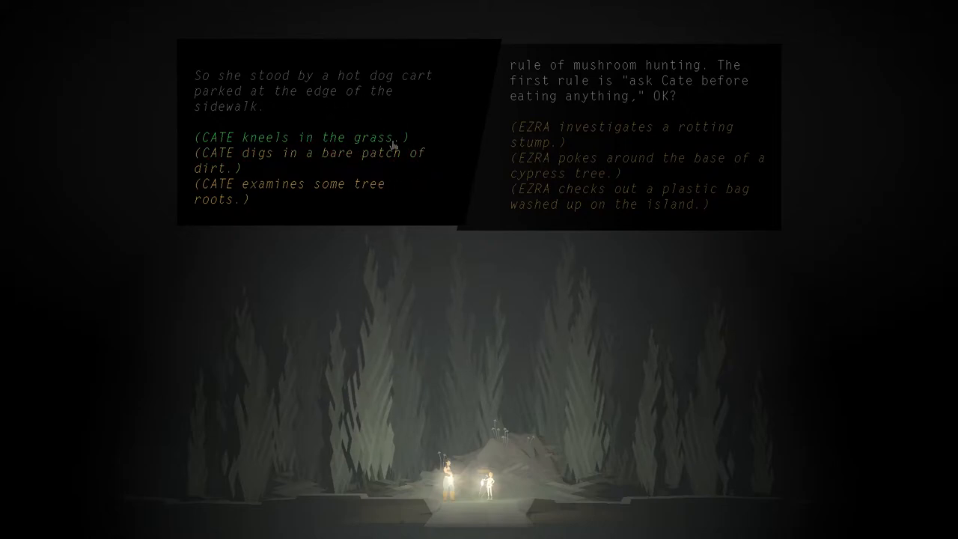
pyautogui.moveTo(224, 159)
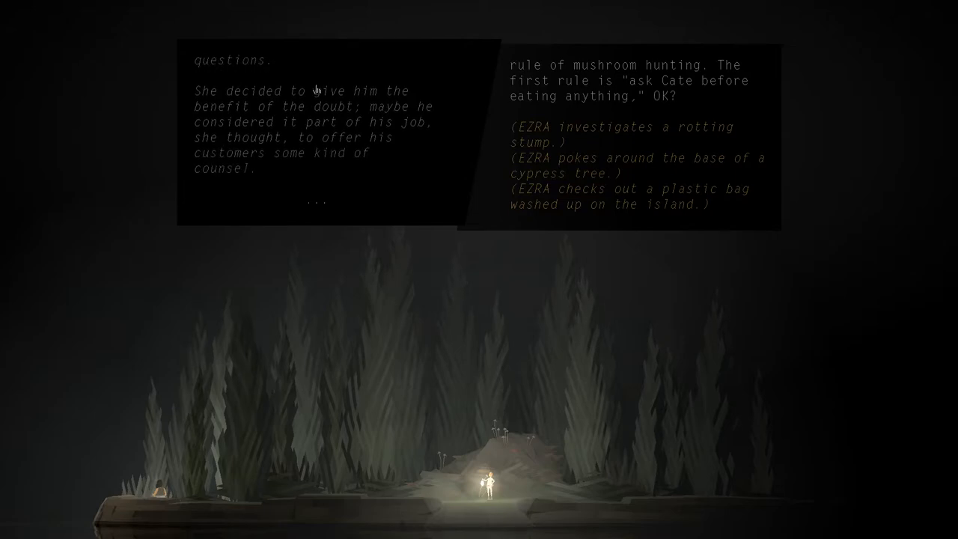
pyautogui.moveTo(309, 86)
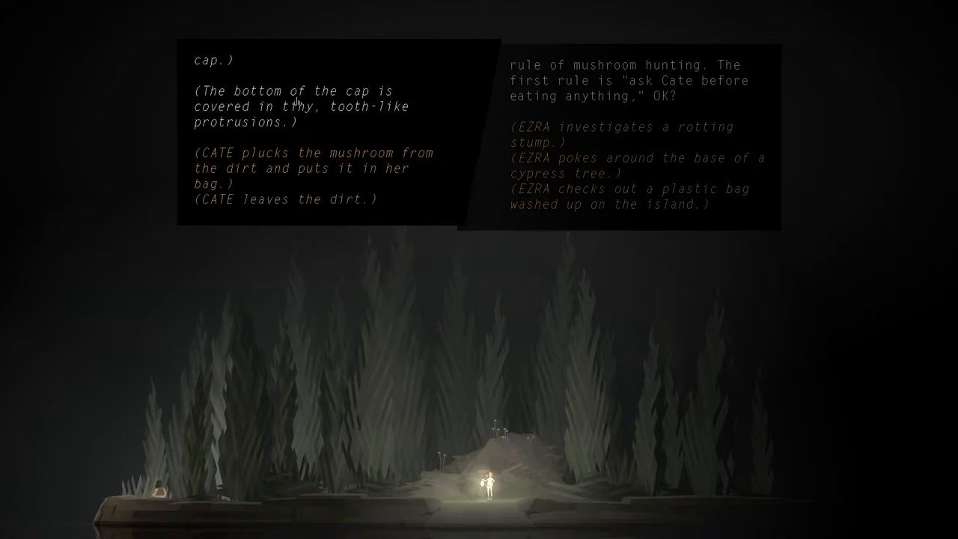
pyautogui.moveTo(384, 23)
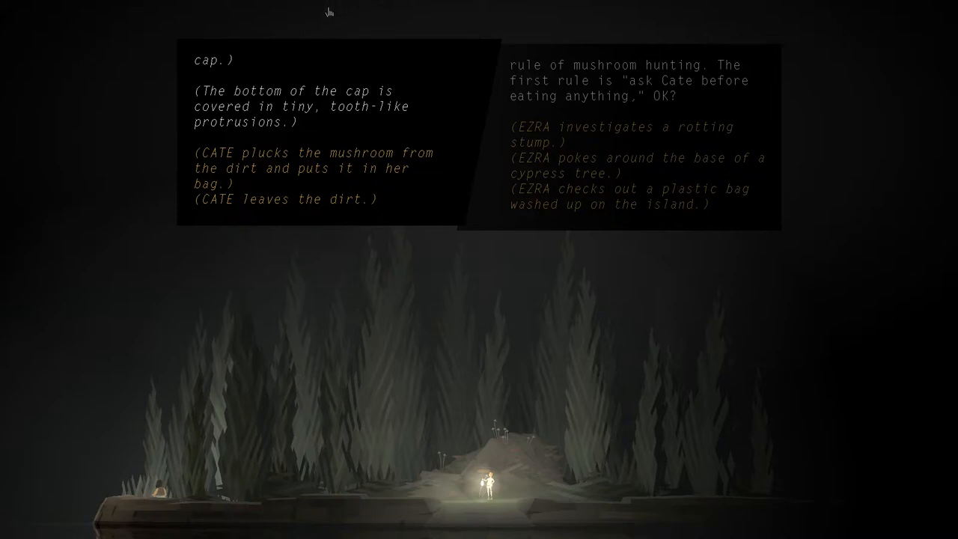
pyautogui.moveTo(315, 12)
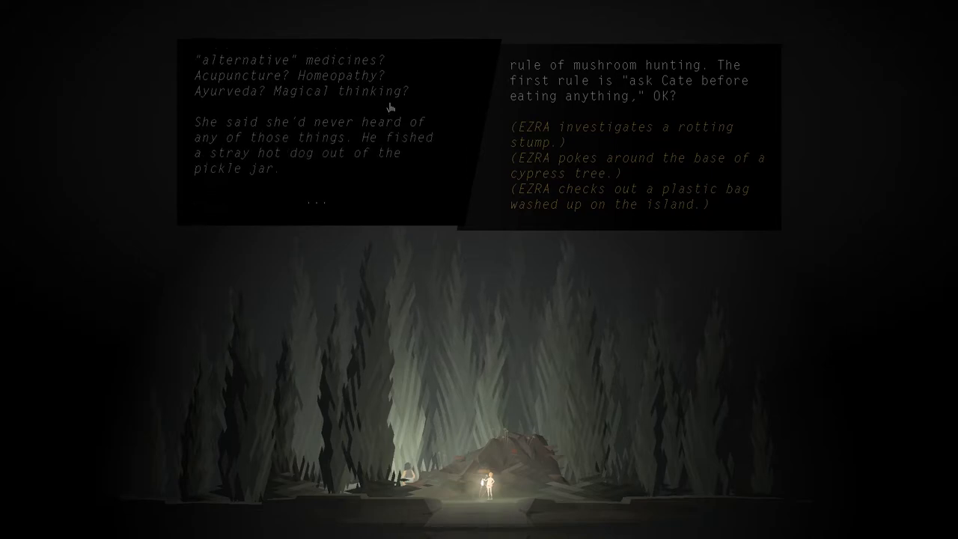
pyautogui.moveTo(385, 56)
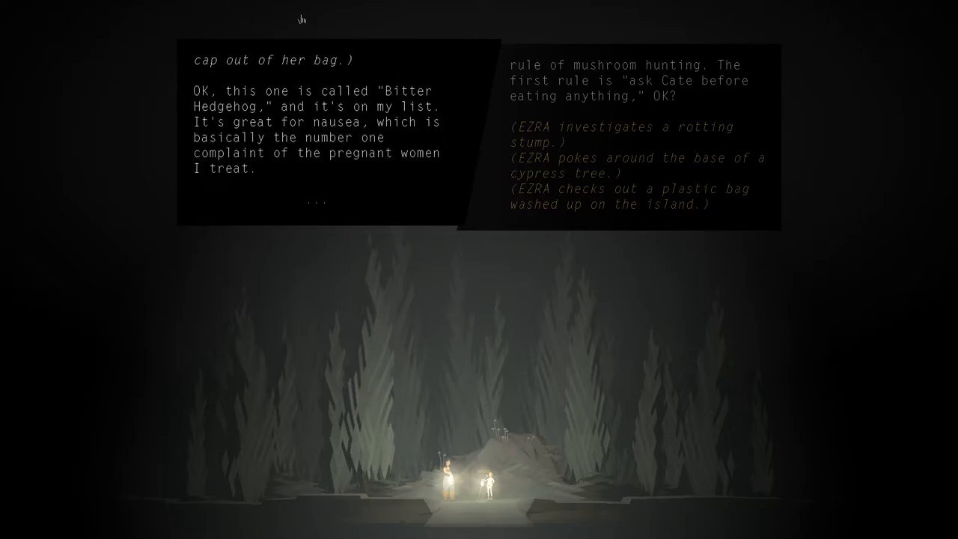
pyautogui.moveTo(351, 22)
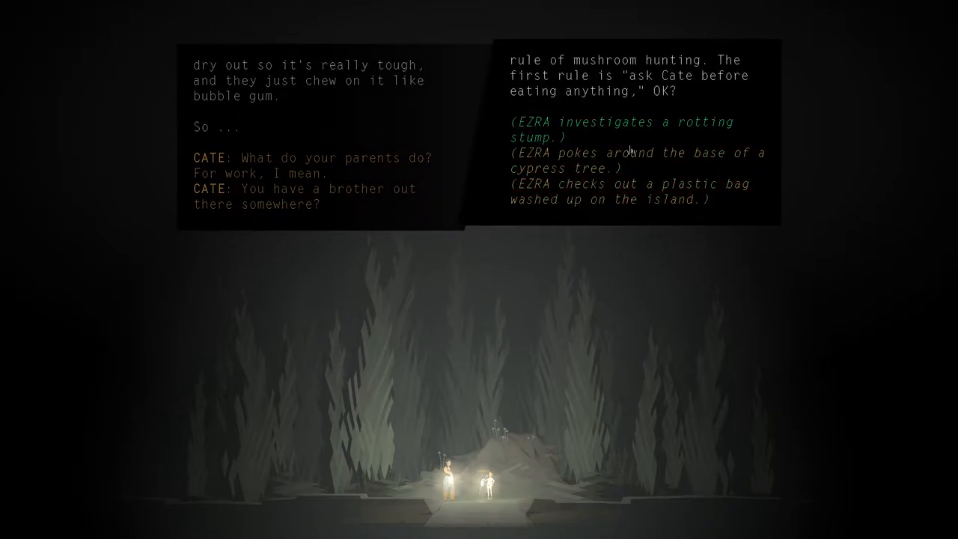
pyautogui.moveTo(547, 299)
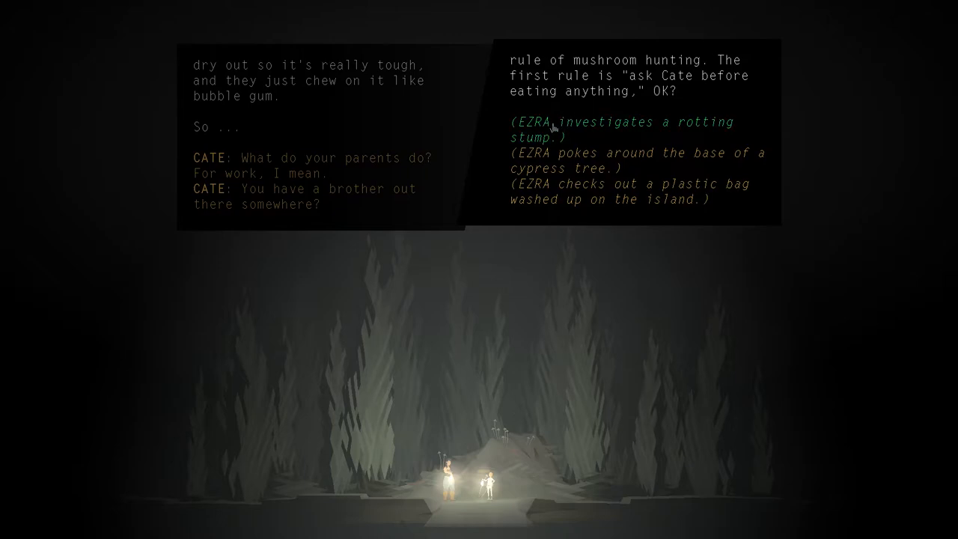
pyautogui.moveTo(572, 161)
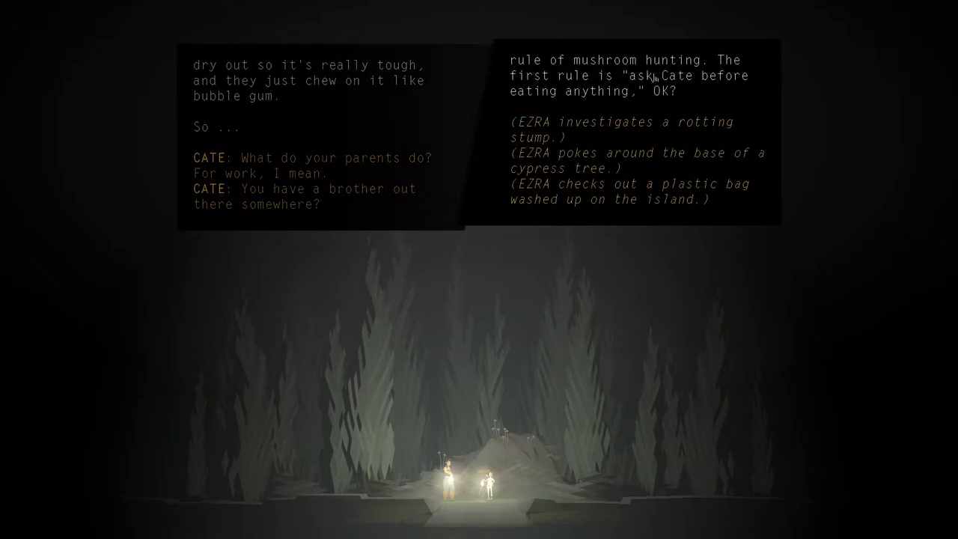
# Choose 'EZRA investigates a rotting stump.'.
pyautogui.click(617, 121)
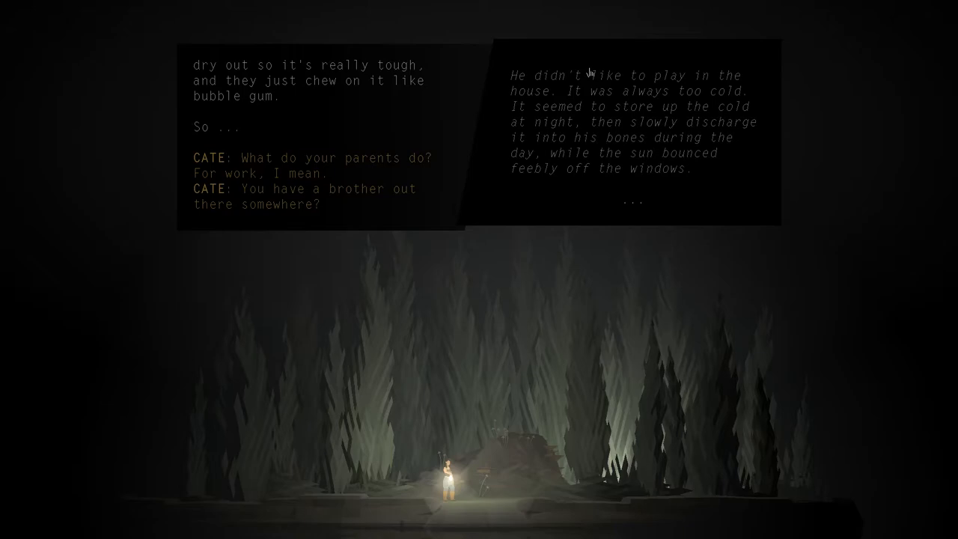
pyautogui.moveTo(621, 221)
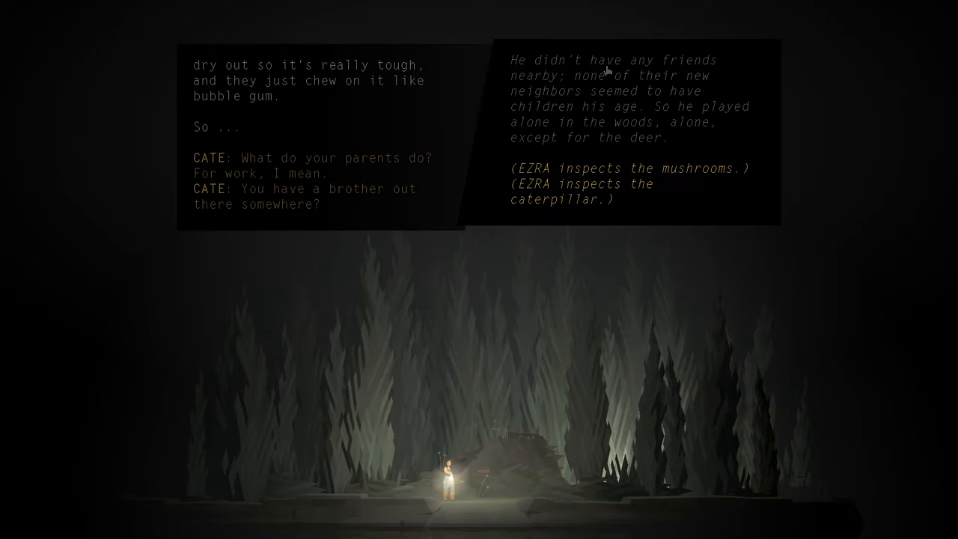
pyautogui.moveTo(585, 270)
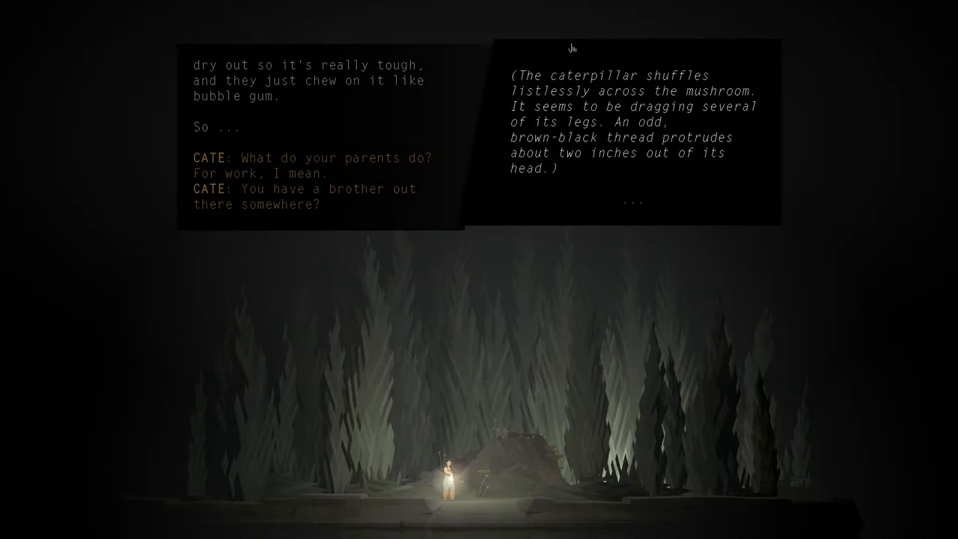
pyautogui.moveTo(643, 213)
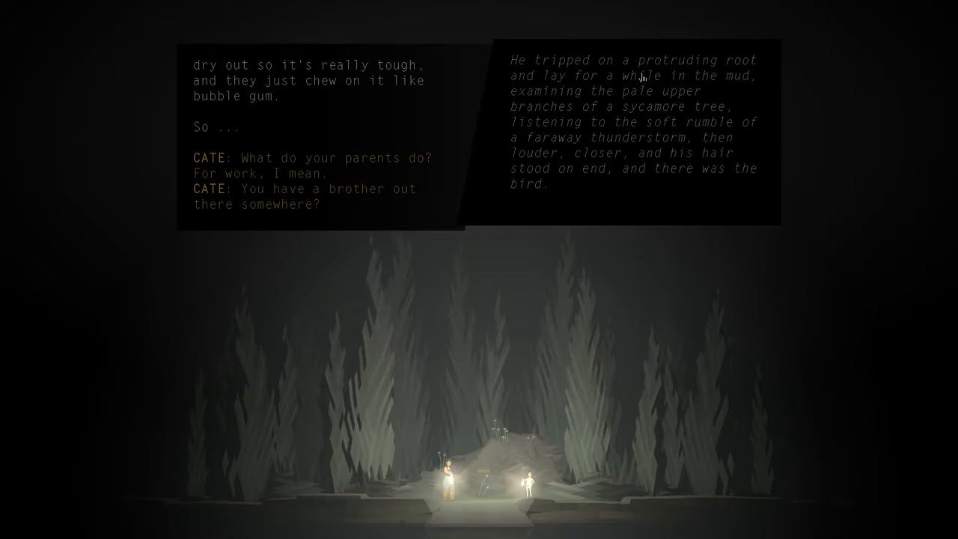
pyautogui.moveTo(691, 103)
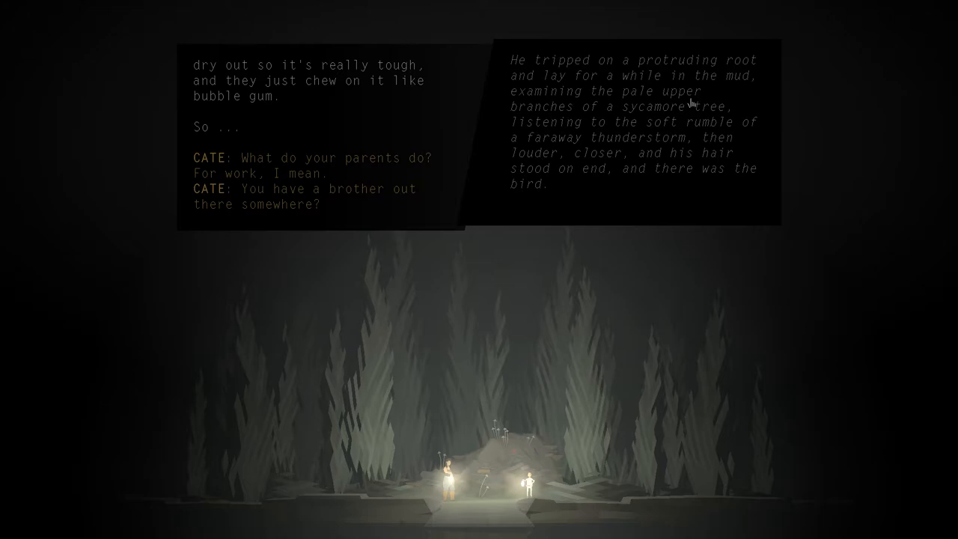
pyautogui.moveTo(645, 133)
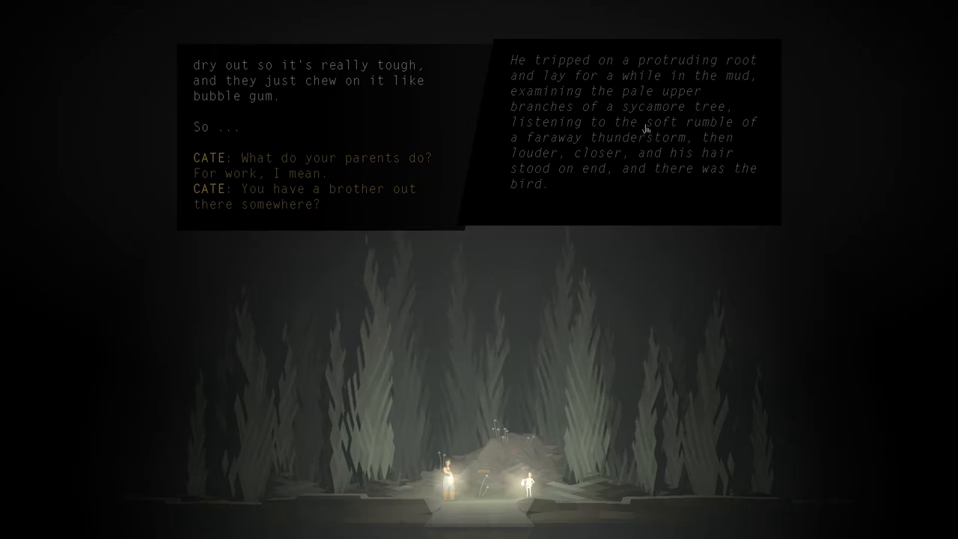
pyautogui.moveTo(615, 118)
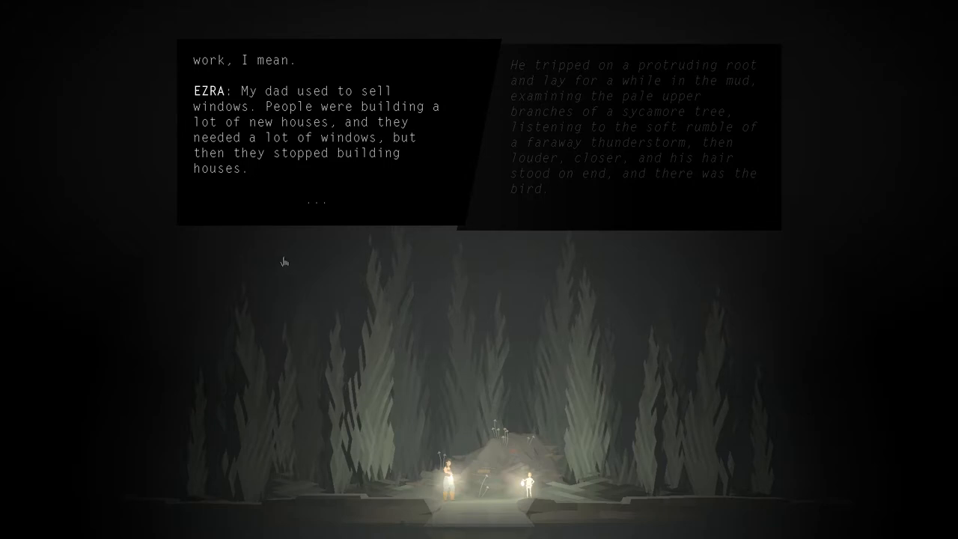
pyautogui.moveTo(338, 207)
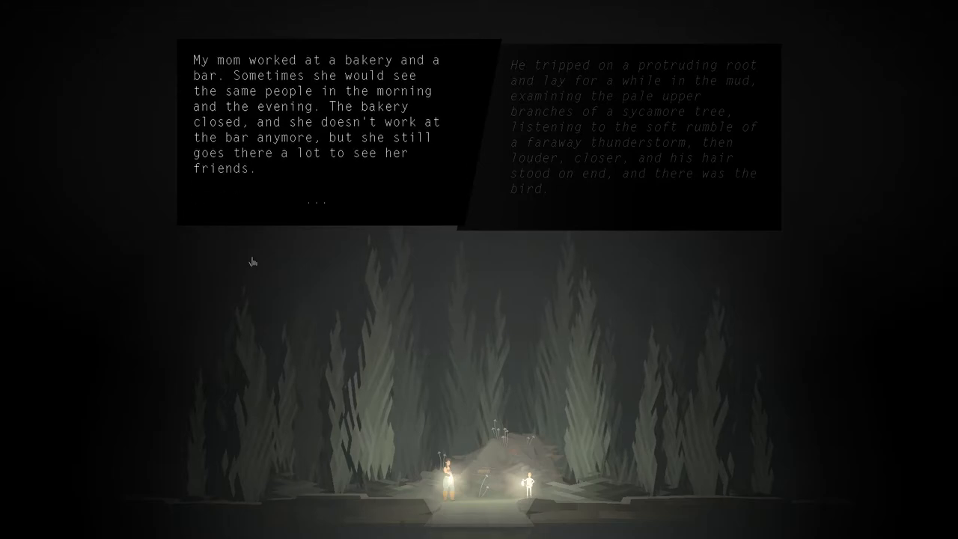
pyautogui.moveTo(218, 262)
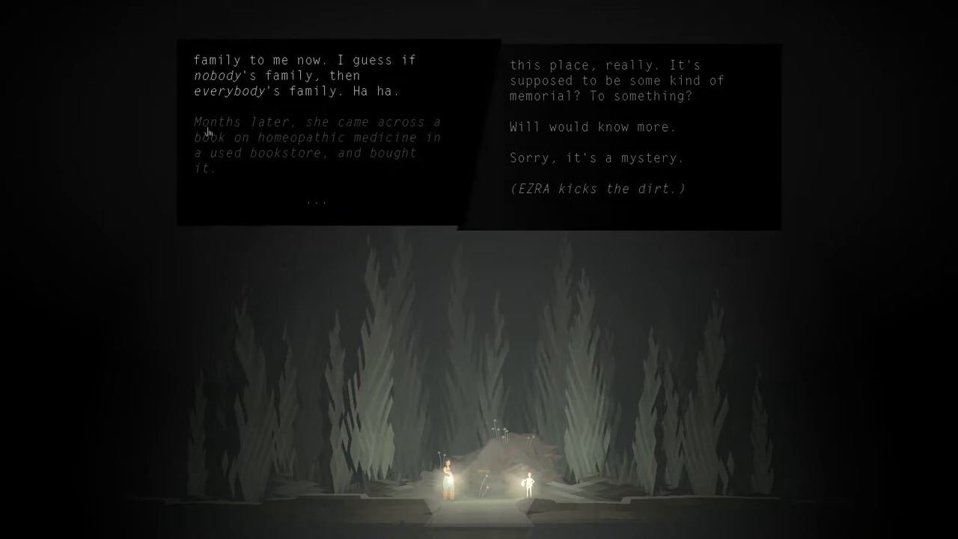
pyautogui.moveTo(223, 215)
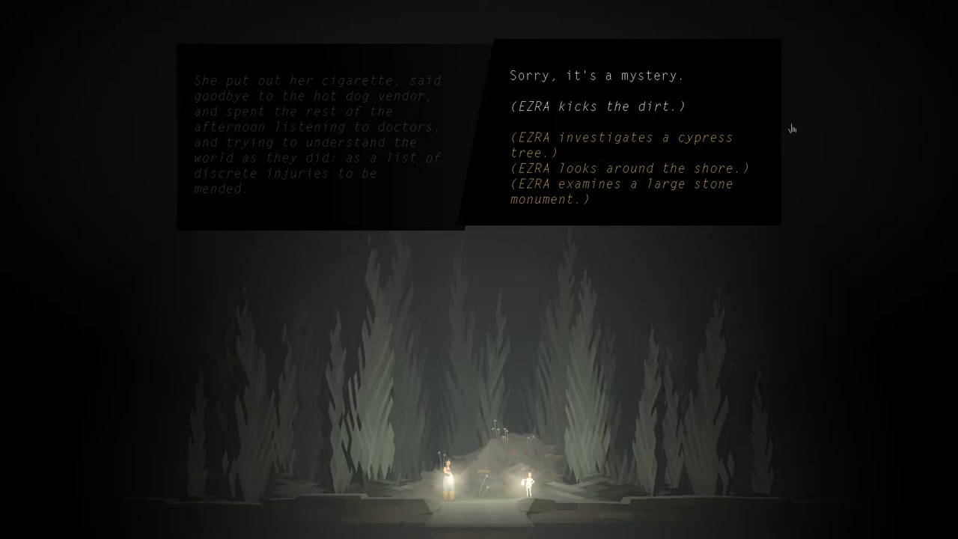
pyautogui.moveTo(712, 107)
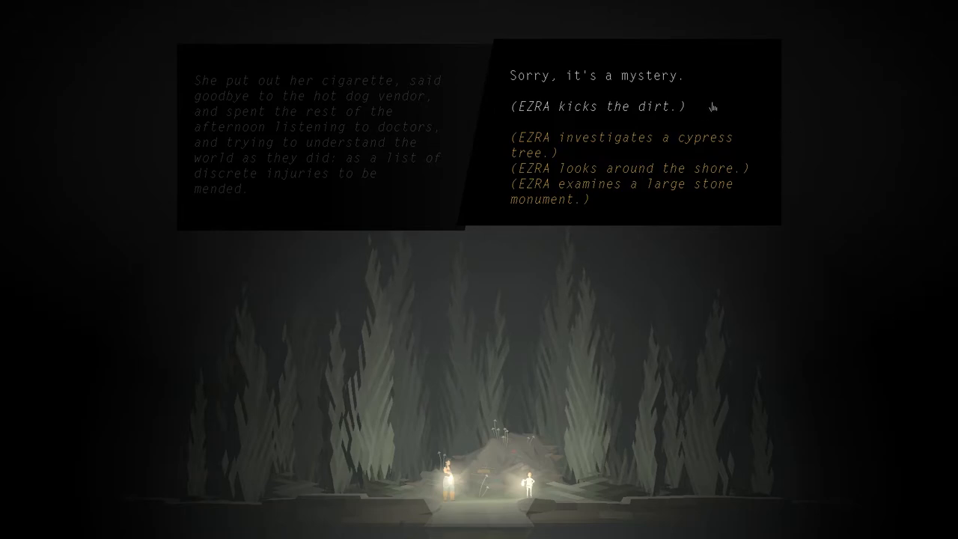
pyautogui.moveTo(688, 107)
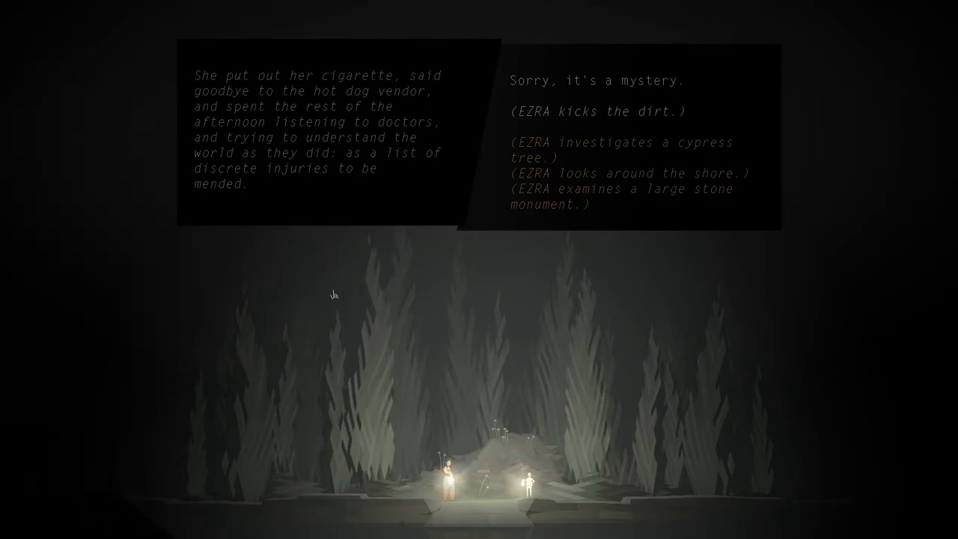
pyautogui.moveTo(43, 447)
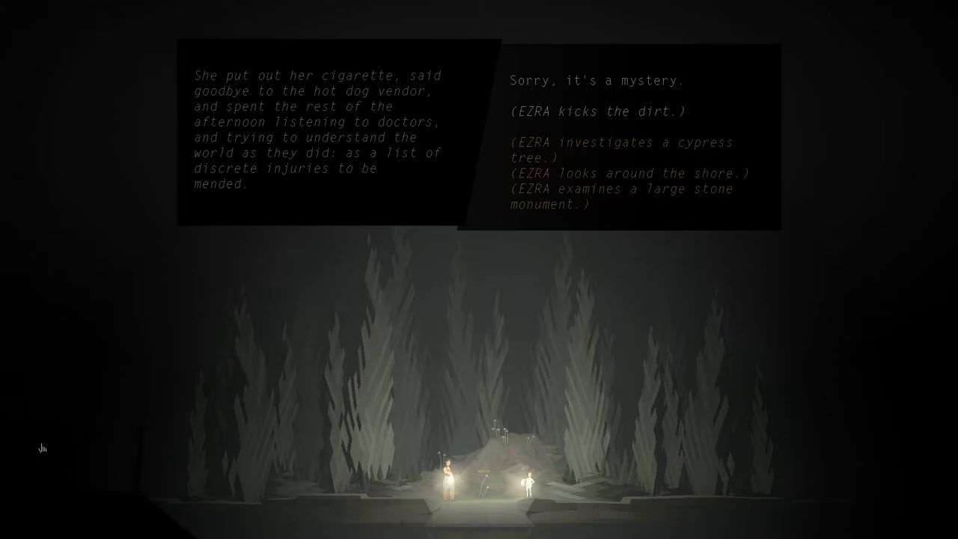
pyautogui.moveTo(111, 508)
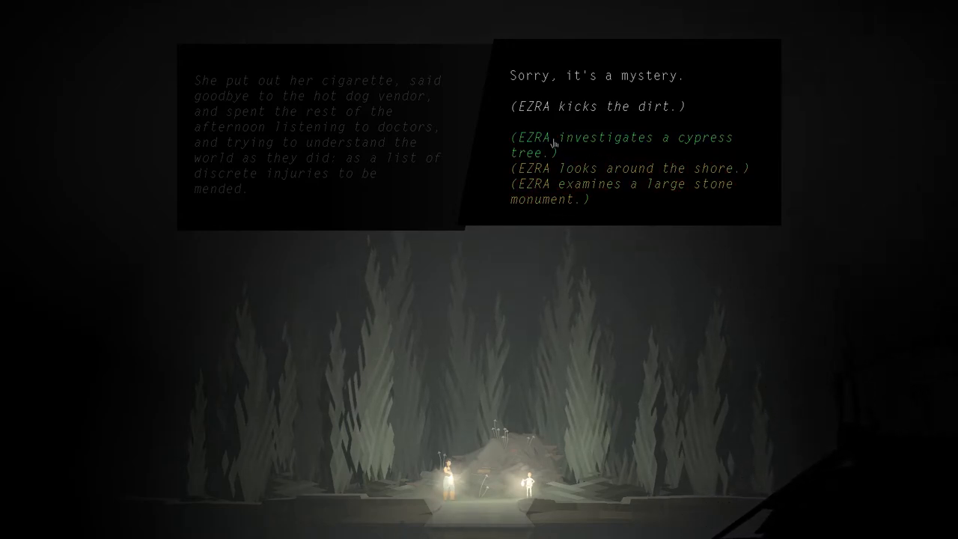
# Choose '(EZRA inspects the bark.)' on the spicy, oily cypress tree.
pyautogui.click(632, 137)
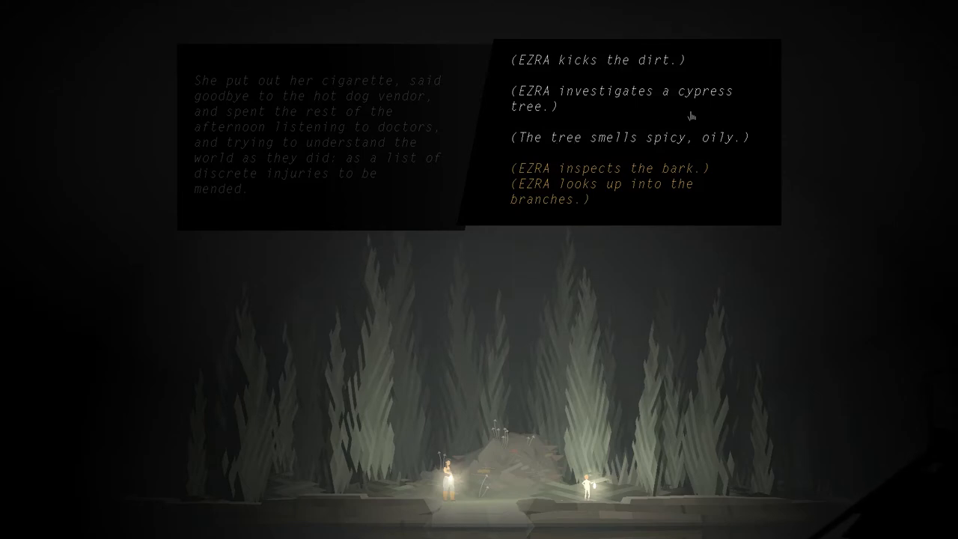
pyautogui.moveTo(707, 108)
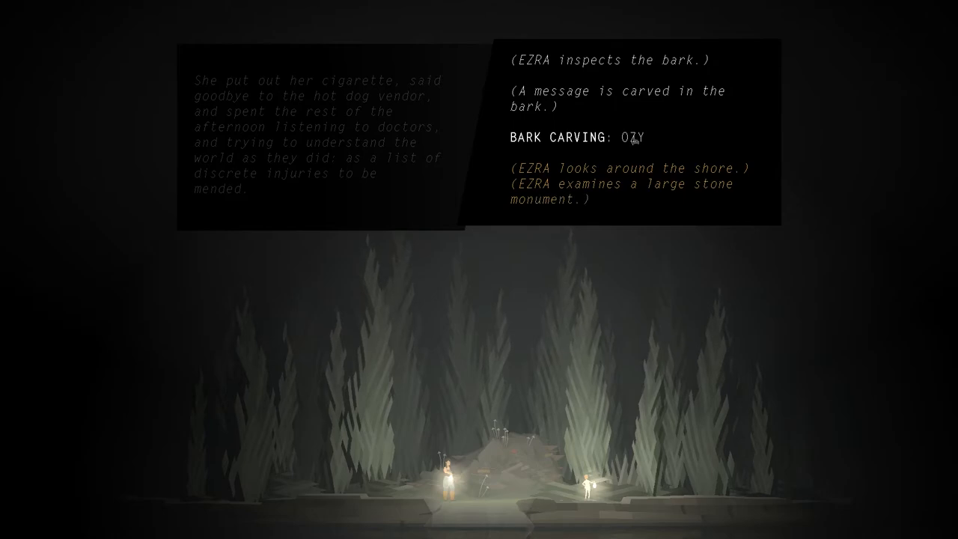
pyautogui.moveTo(673, 116)
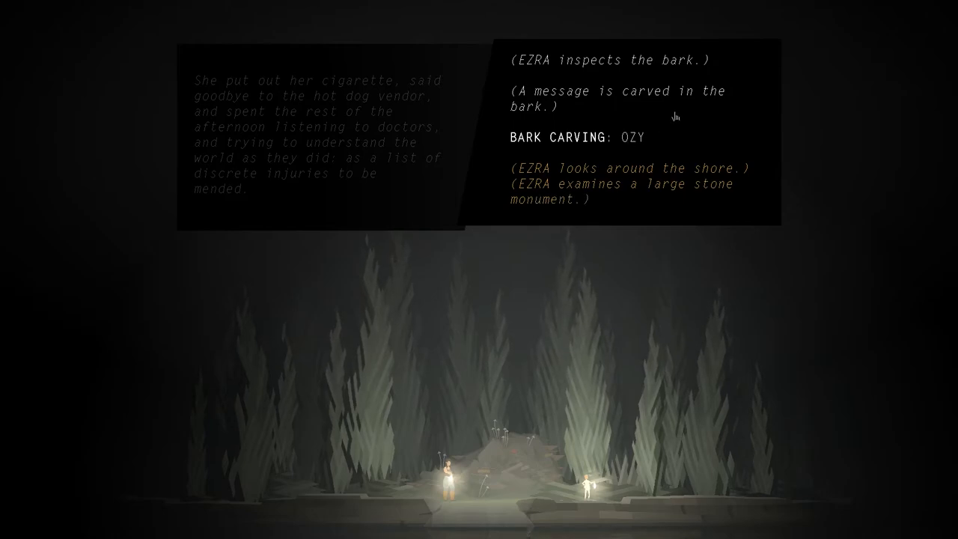
pyautogui.moveTo(599, 203)
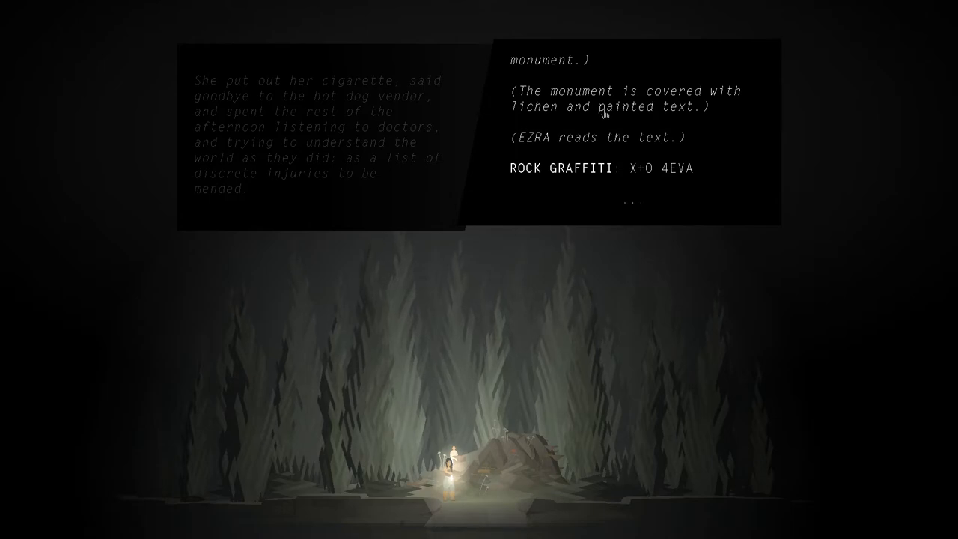
pyautogui.moveTo(658, 214)
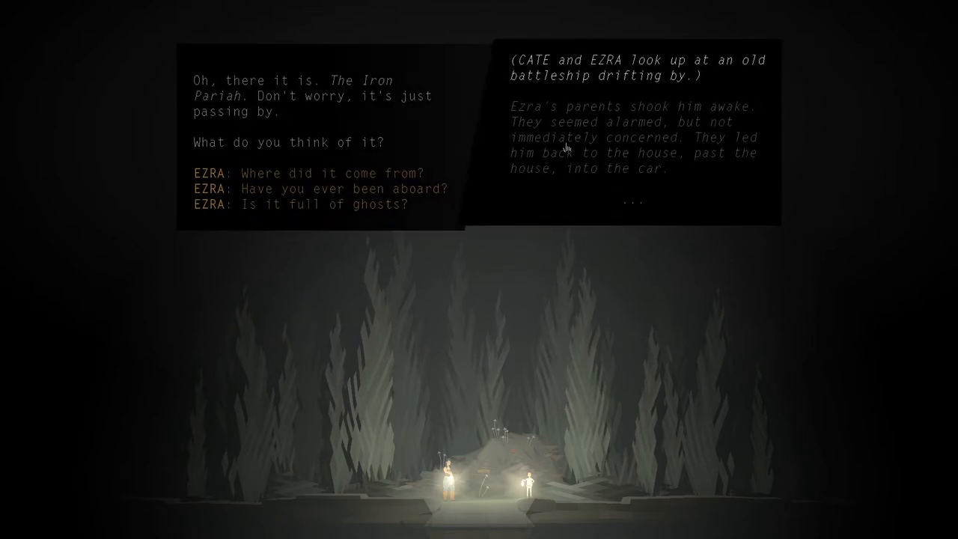
pyautogui.moveTo(591, 230)
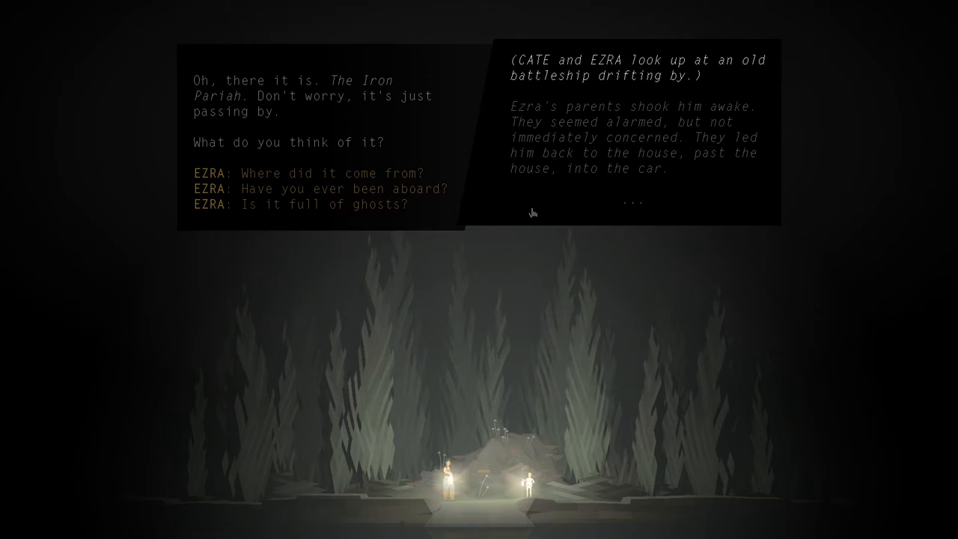
pyautogui.moveTo(519, 208)
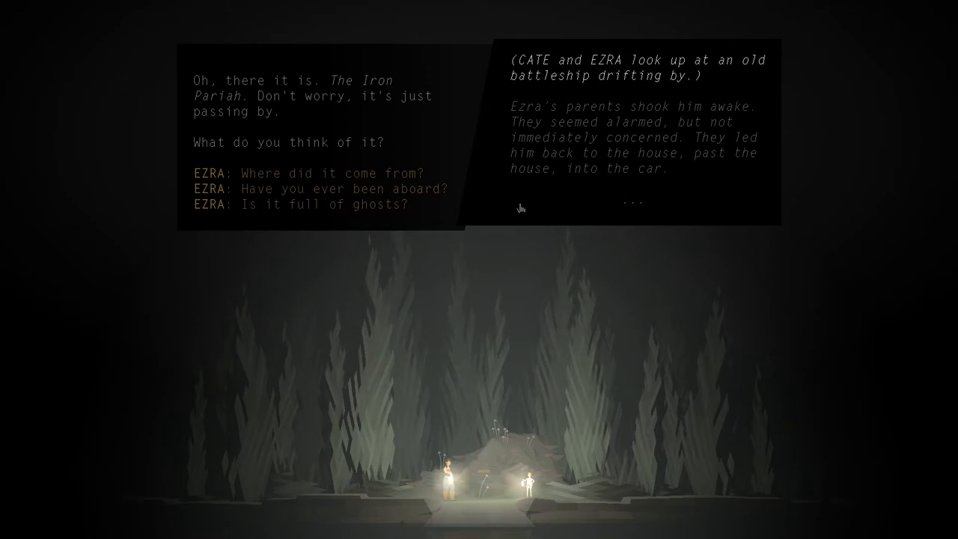
pyautogui.moveTo(512, 198)
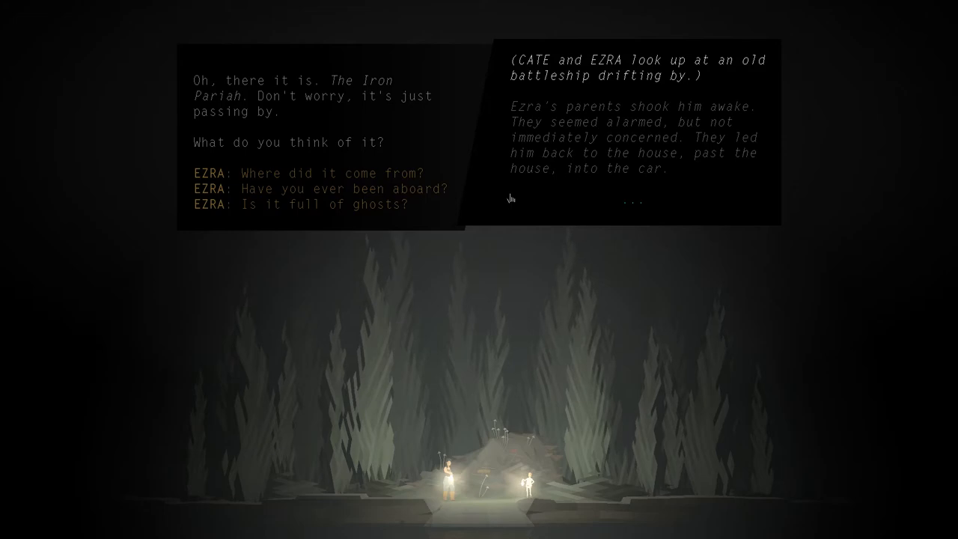
pyautogui.moveTo(674, 68)
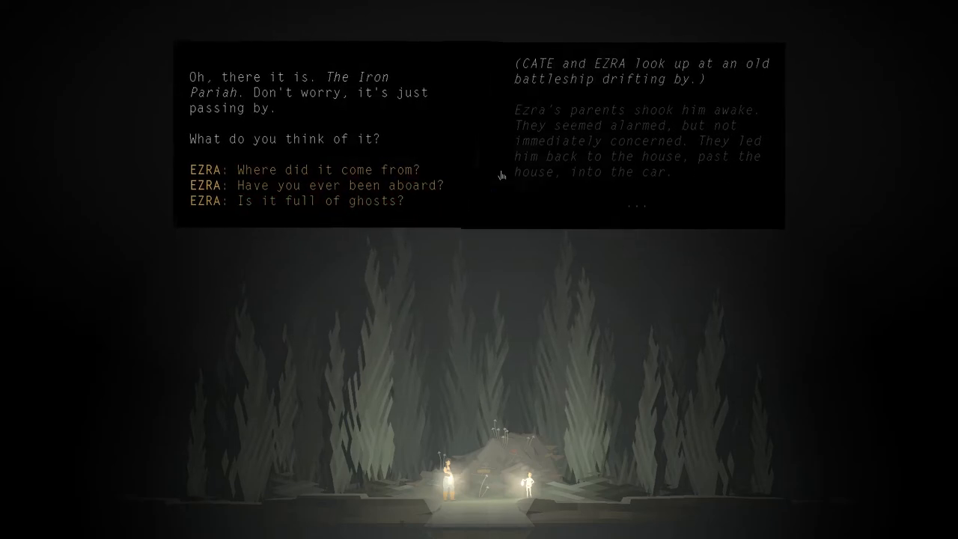
pyautogui.moveTo(310, 202)
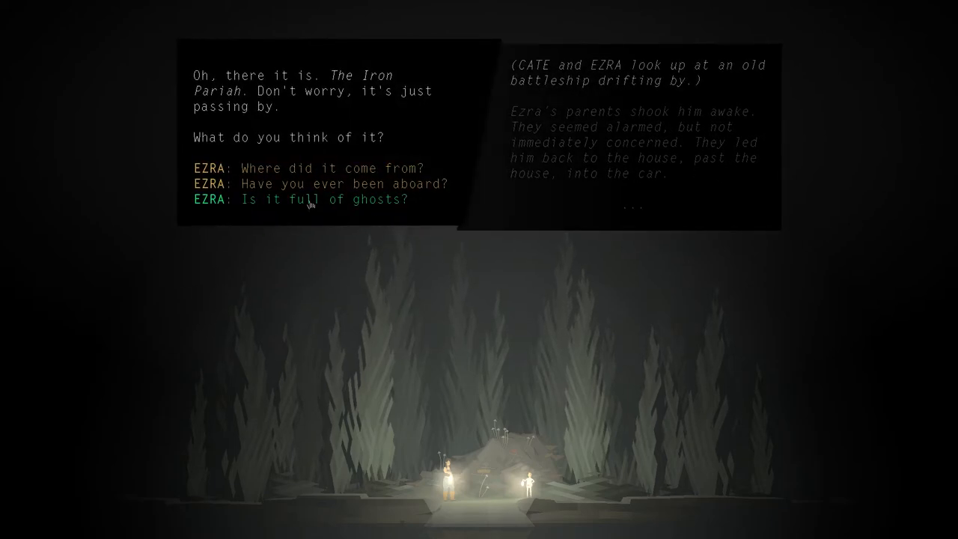
# Pick 'EZRA: Is it full of ghosts?' about the battleship.
pyautogui.click(324, 199)
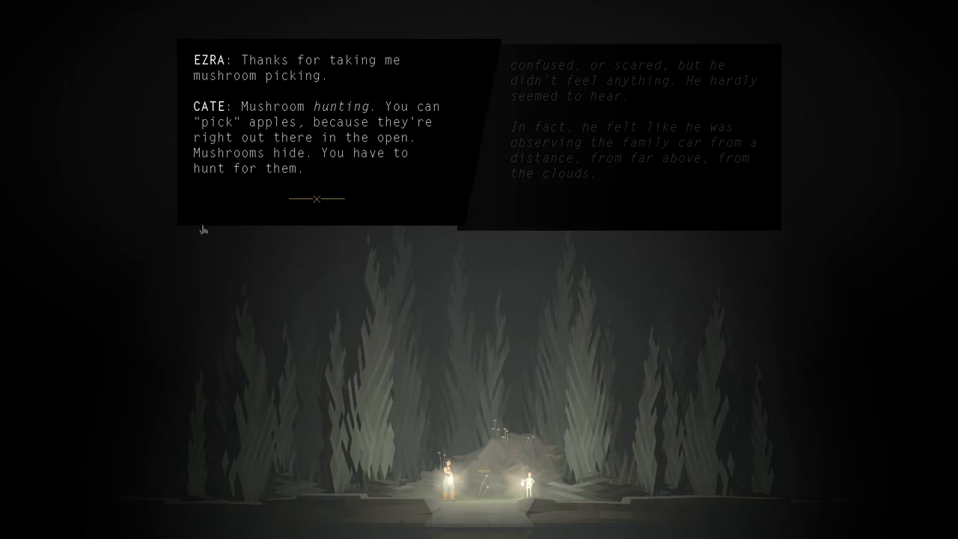
# Close the mushroom-hunting dialogue, leaving Cate and Ezra by the shore.
pyautogui.click(312, 198)
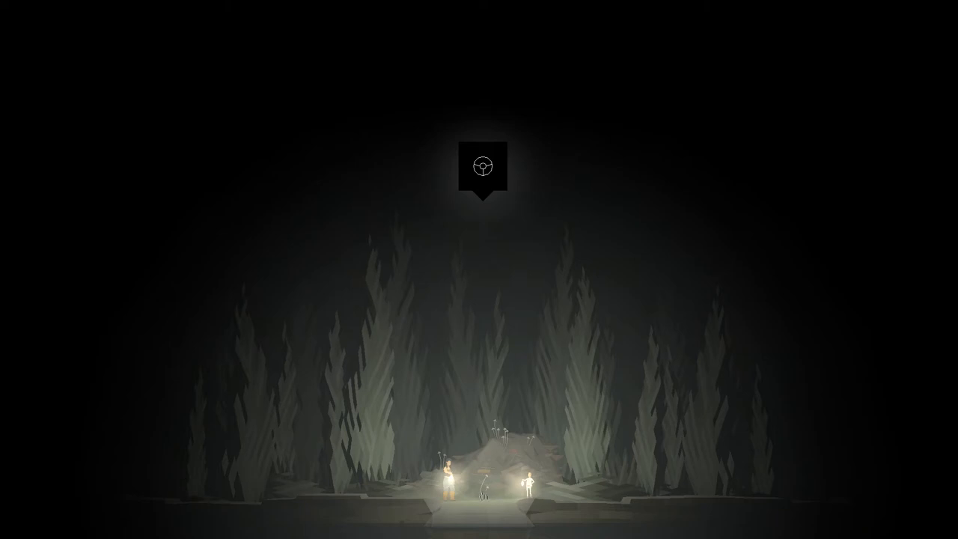
pyautogui.moveTo(493, 198)
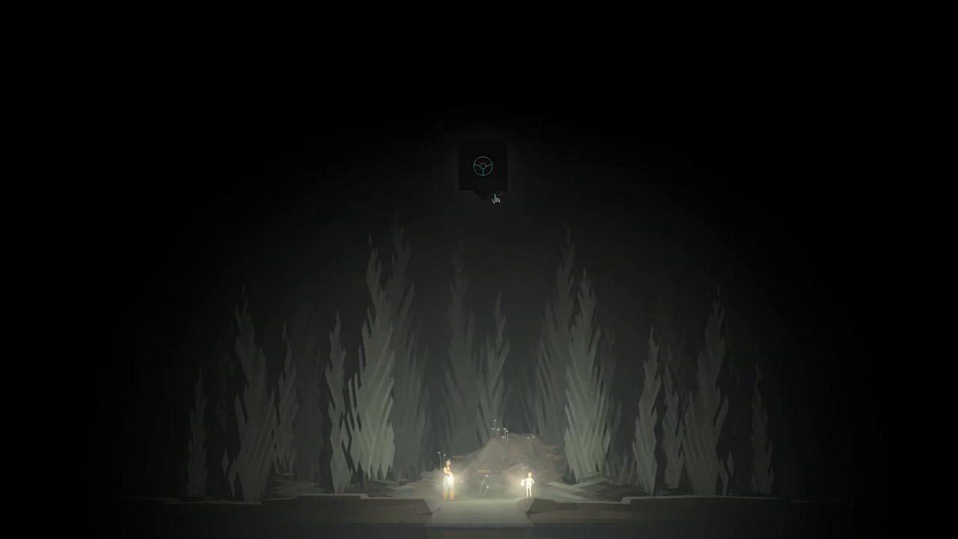
# Drive on from the clearing via the steering-wheel icon to the rock formation.
pyautogui.click(480, 165)
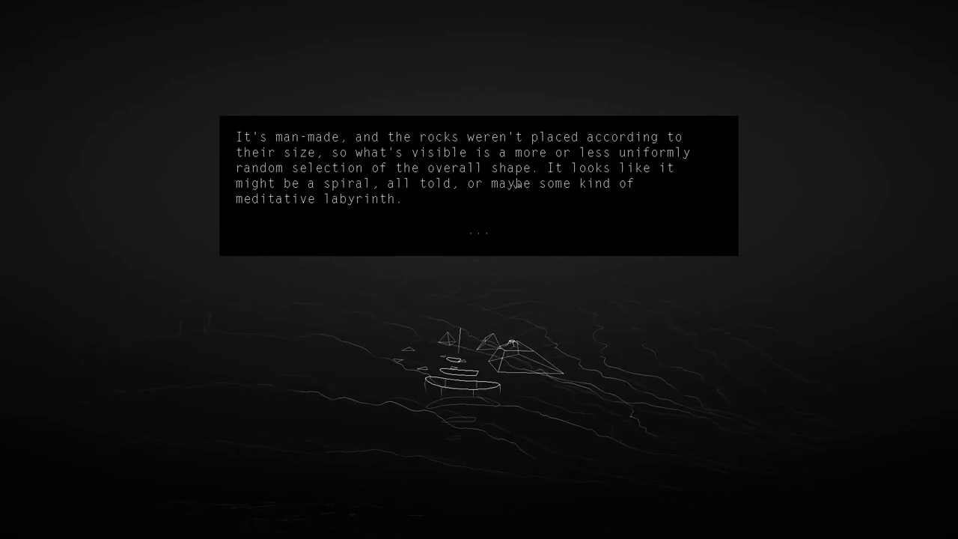
# Continue past the labyrinth description to the Locke-Luck marriage passage.
pyautogui.click(478, 232)
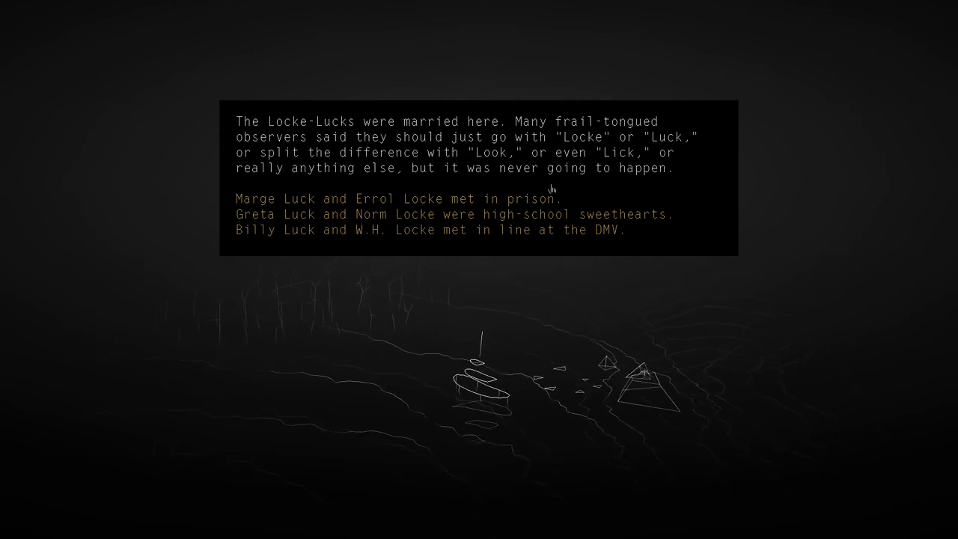
pyautogui.moveTo(252, 240)
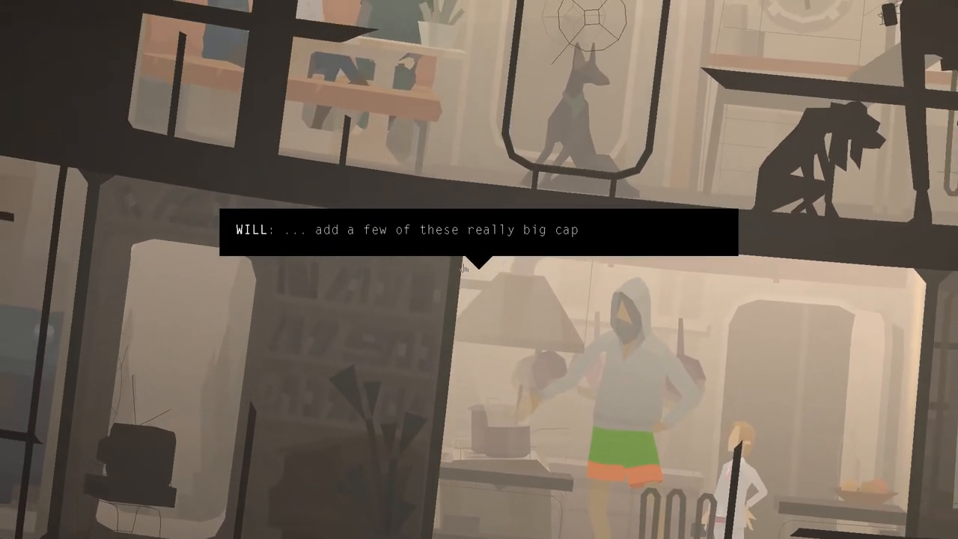
# Verify 'Last saved: just now' in the pause menu, then resume the game.
pyautogui.press('escape')
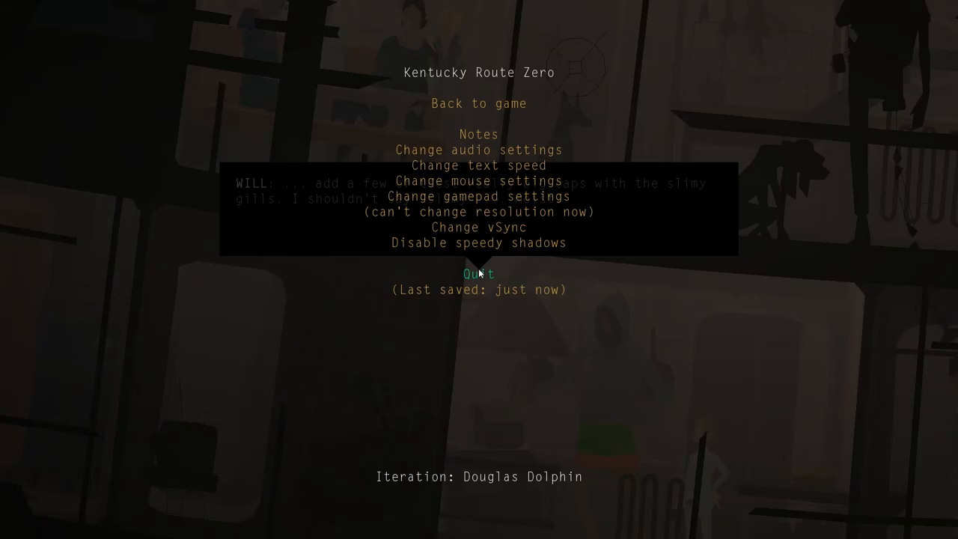
pyautogui.click(478, 103)
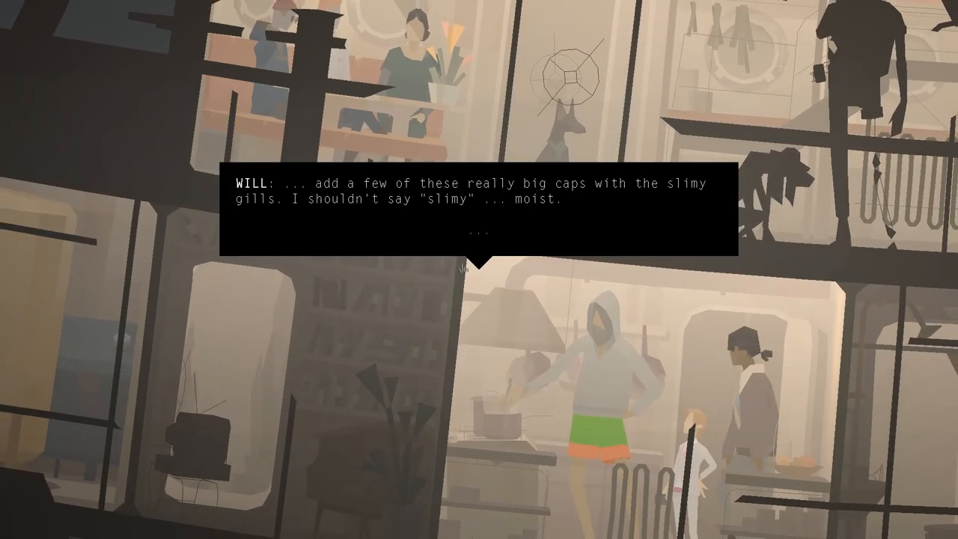